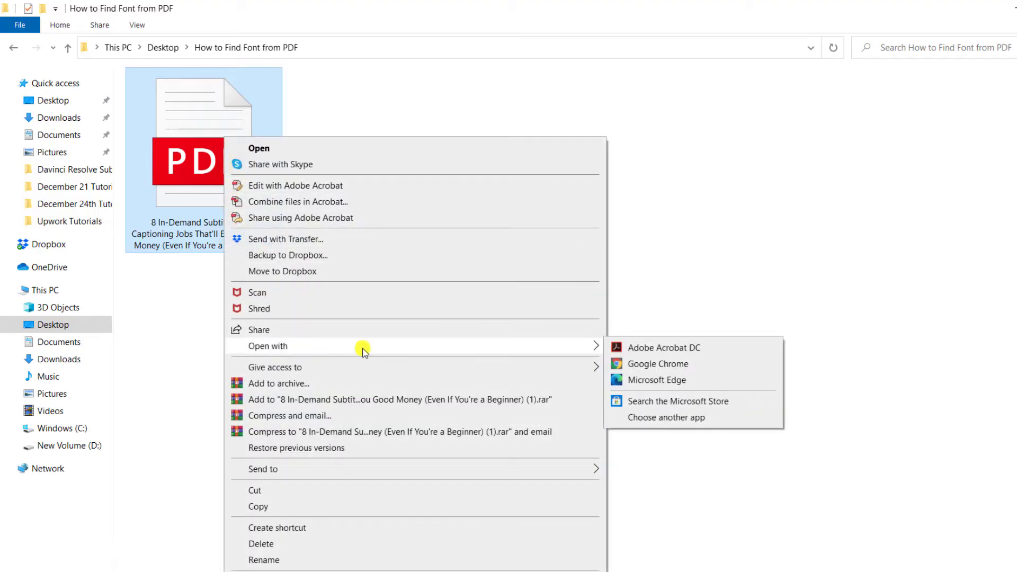
Step: Open the subtitling and captioning jobs PDF with Adobe Acrobat DC from File Explorer
left_click(663, 347)
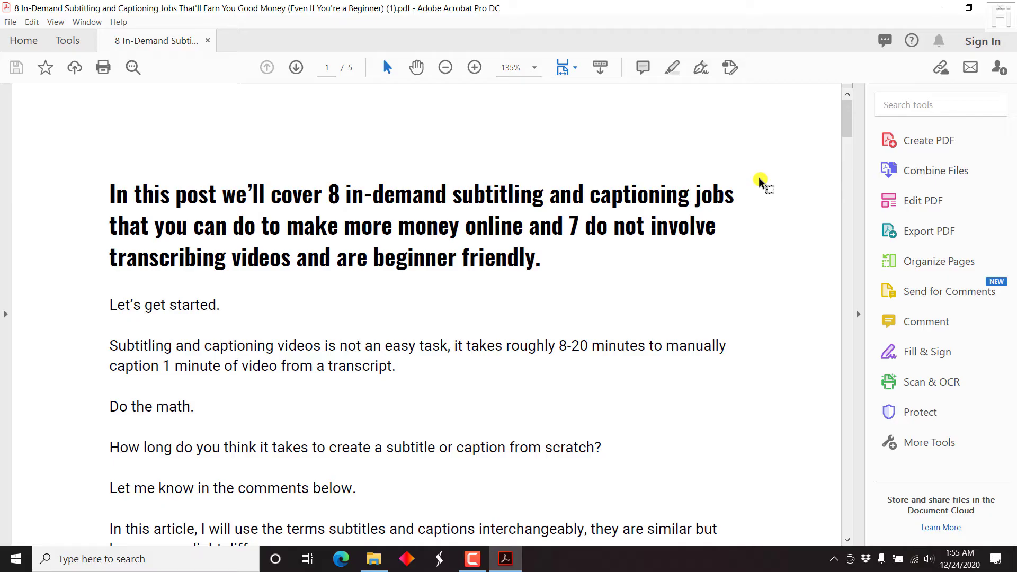
mouse_move(788, 209)
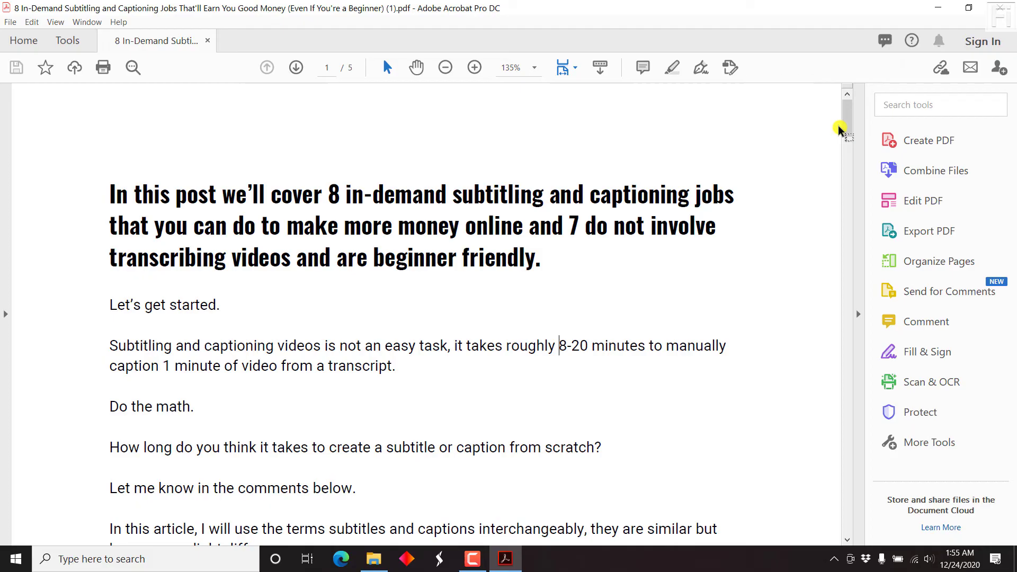
left_click_drag(846, 114, 846, 139)
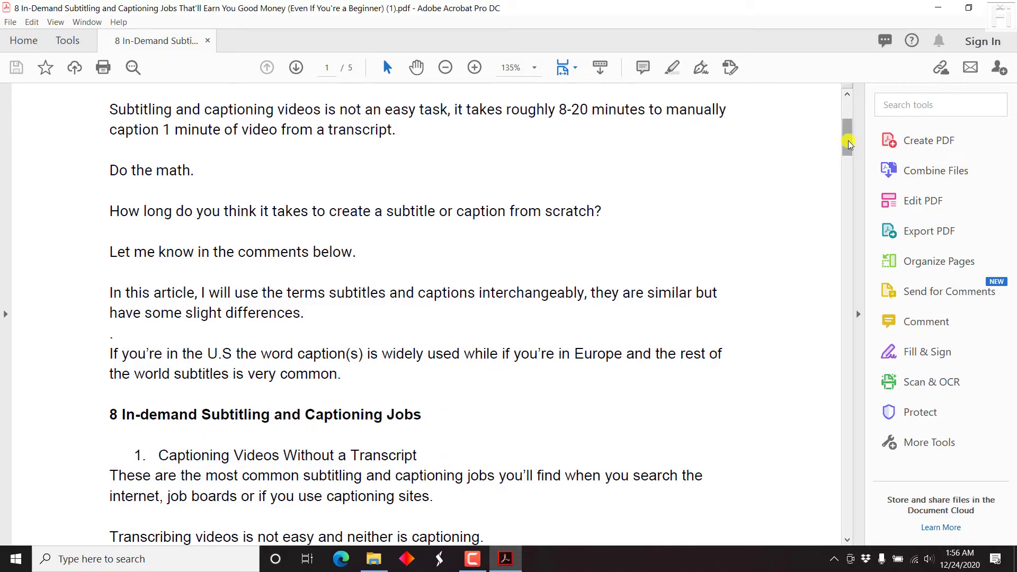
left_click_drag(847, 139, 844, 112)
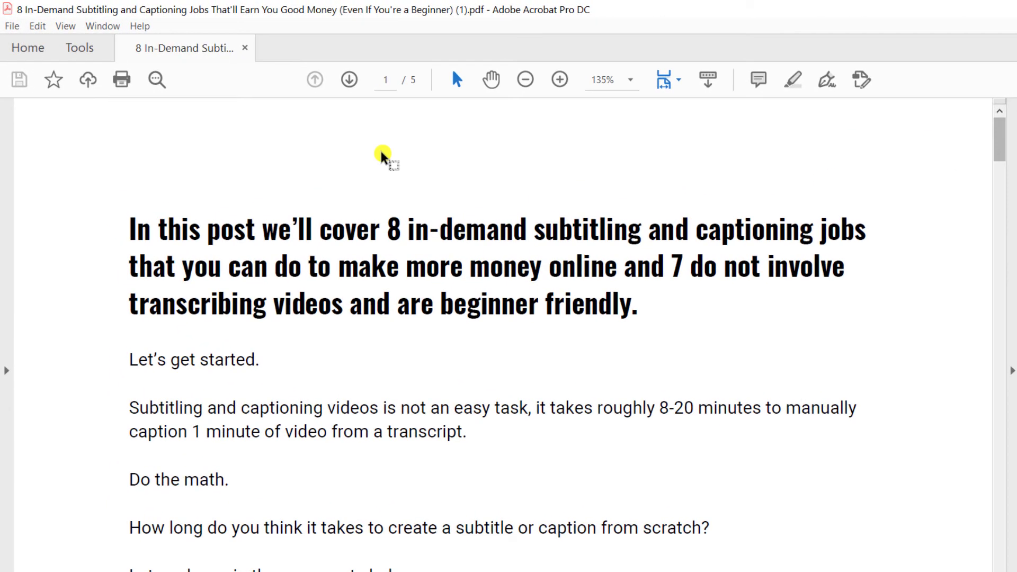
Step: Show the PDF's Document Properties from the File menu
left_click(12, 26)
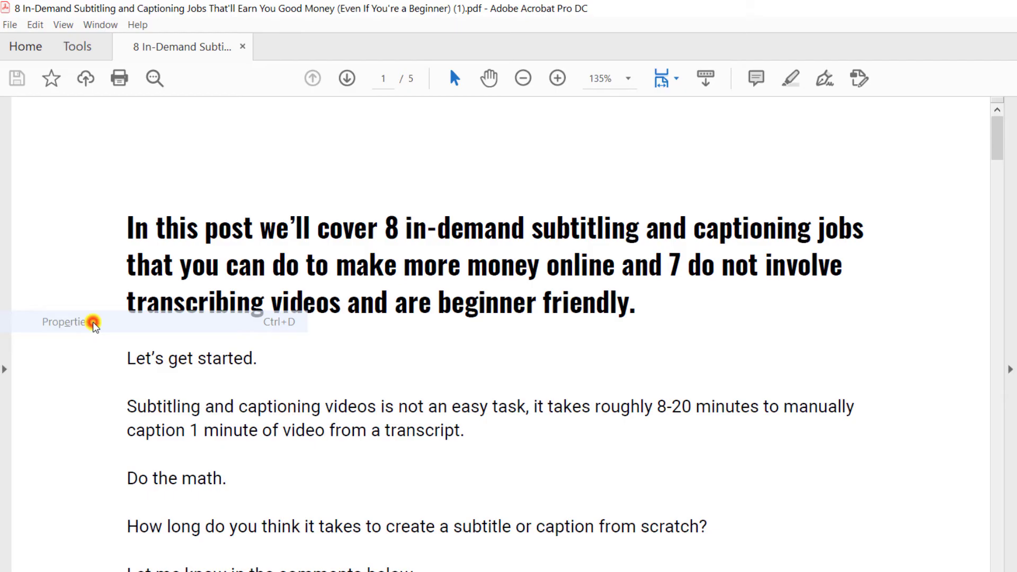
left_click(64, 321)
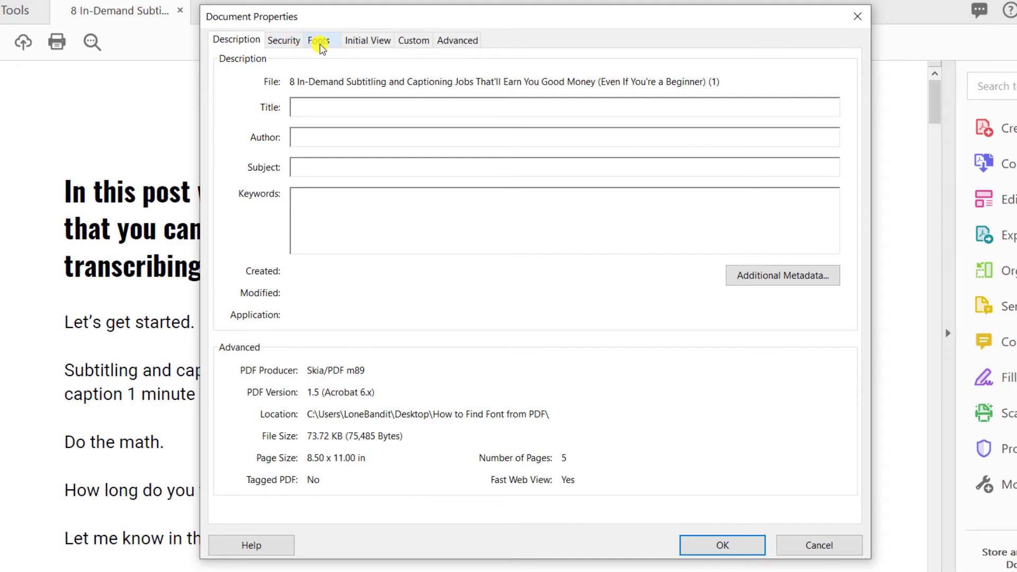
Step: View the Fonts tab listing Arial-BoldMT, ArialMT, MS-Gothic, Oswald-Bold and Roboto-Regular
left_click(319, 40)
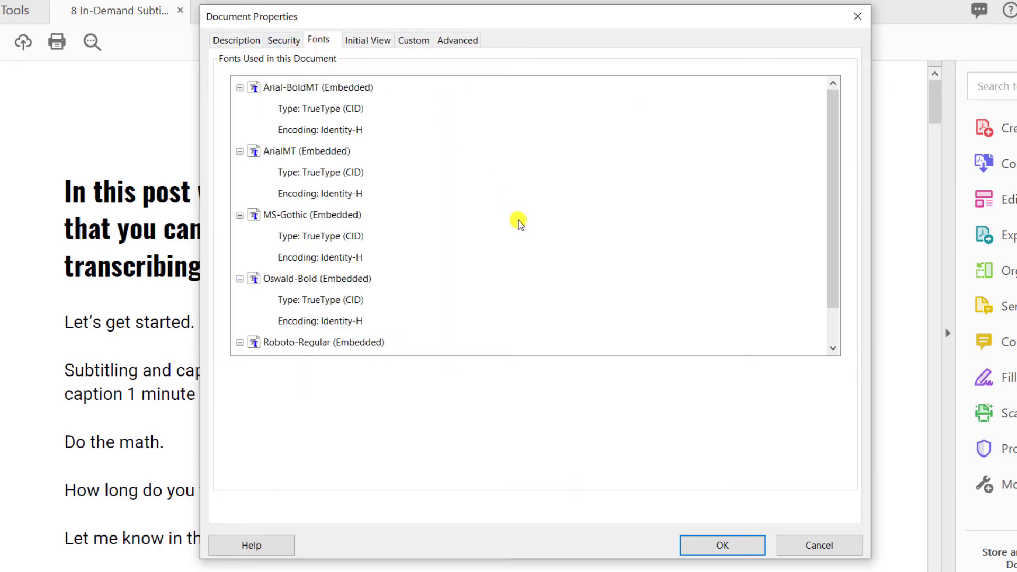
mouse_move(599, 110)
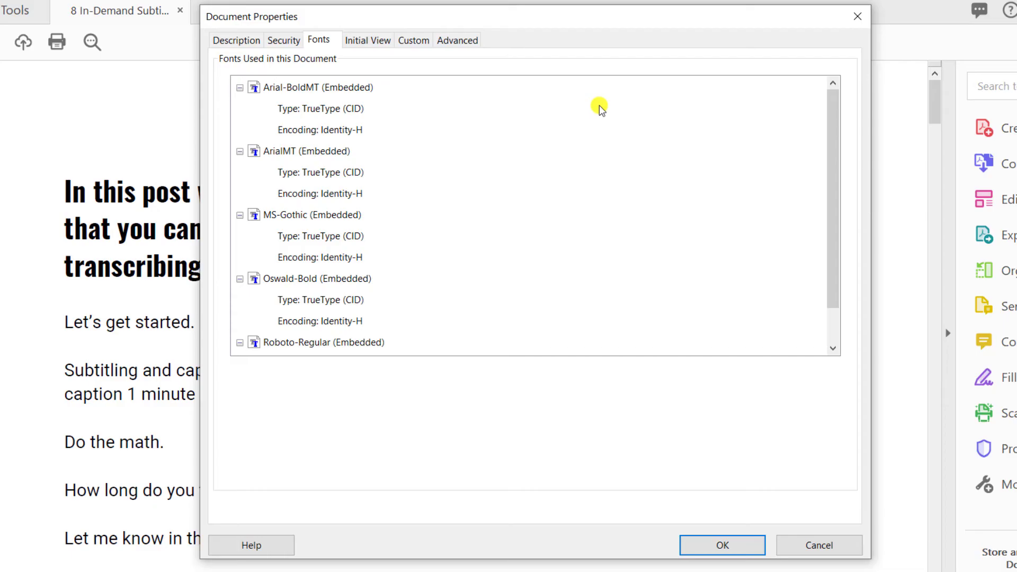
mouse_move(290, 96)
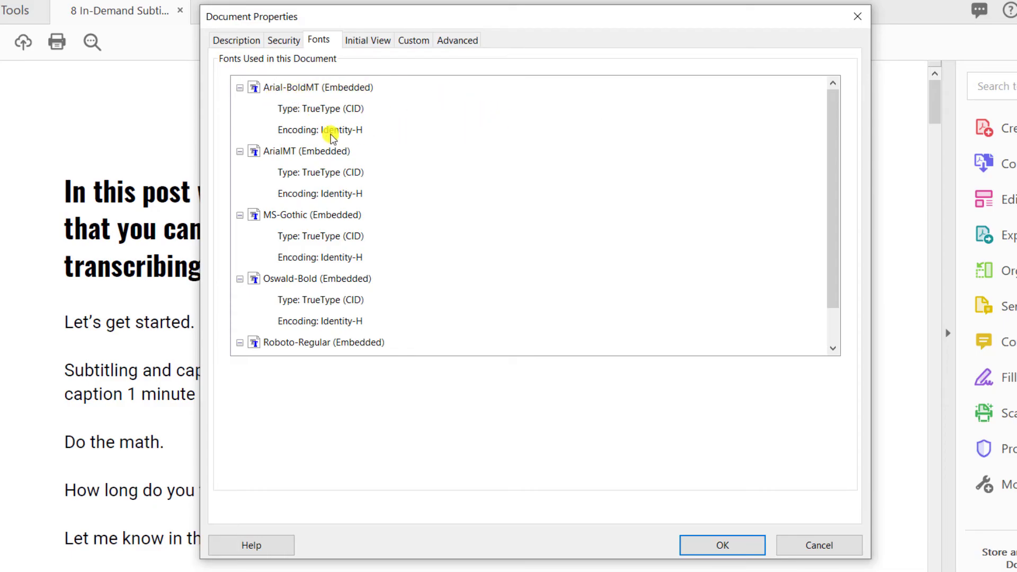
mouse_move(223, 219)
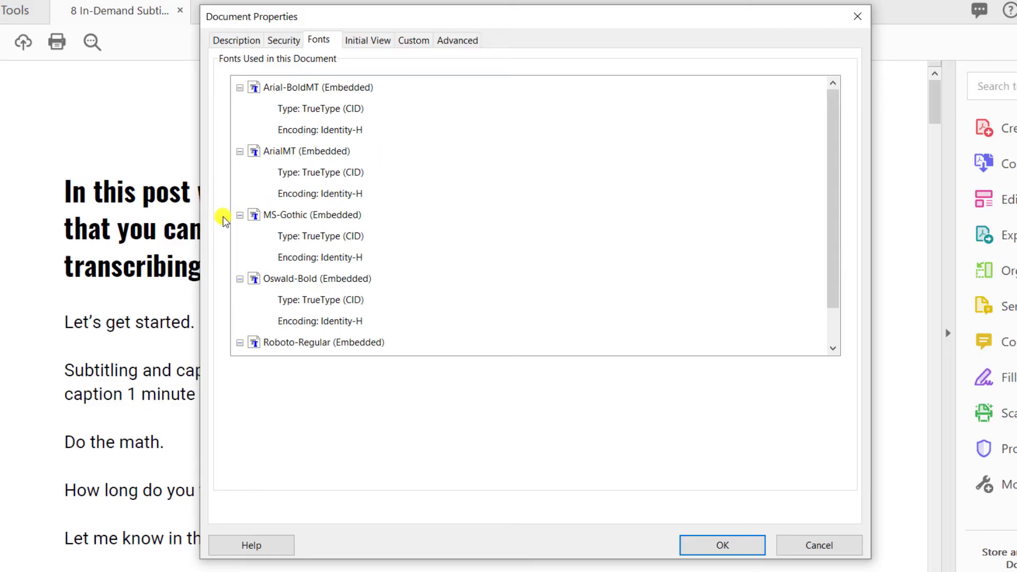
mouse_move(313, 286)
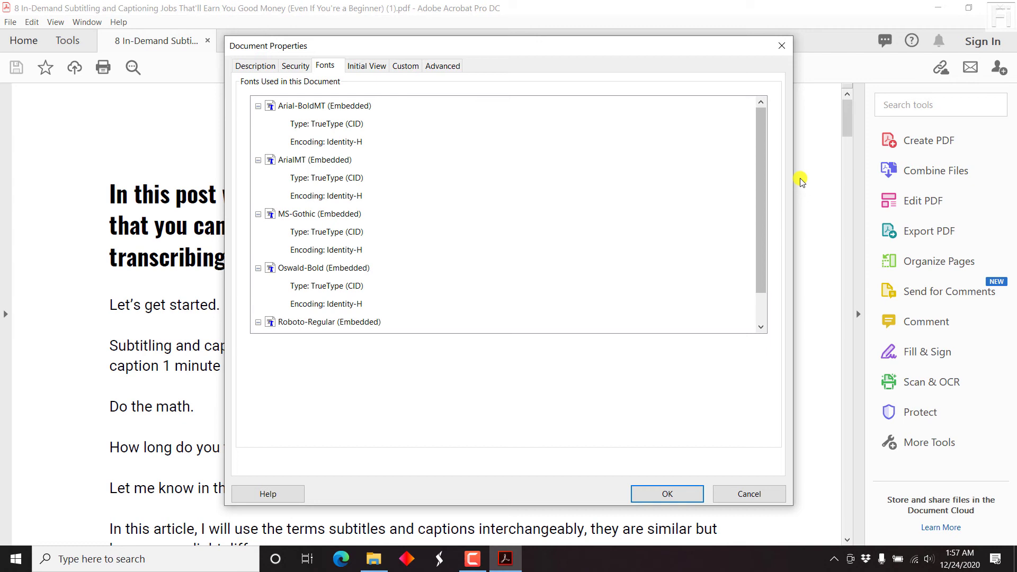
mouse_move(751, 178)
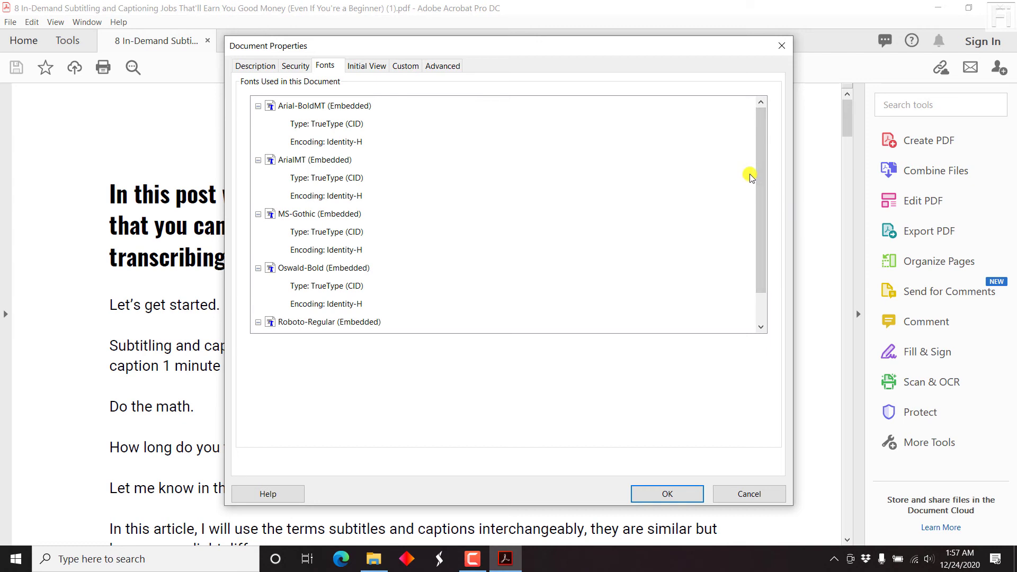